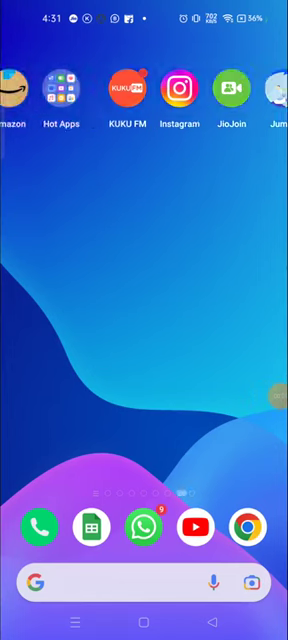
Swipe across the home screen pages to reach the Instagram icon and launch it.
scroll("left", 3)
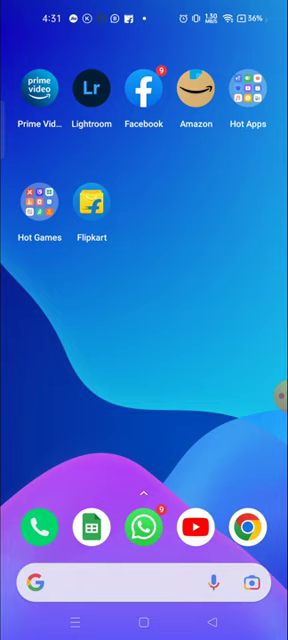
scroll("left", 3)
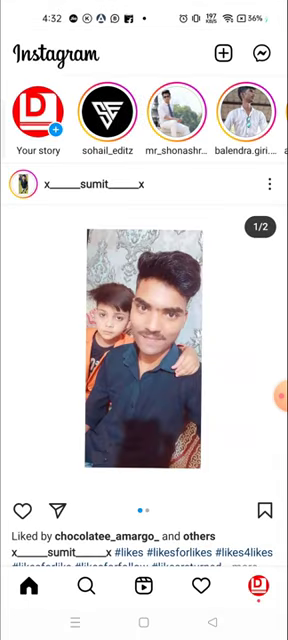
Browse the home feed, then go to the account's own profile page.
scroll("down", 3)
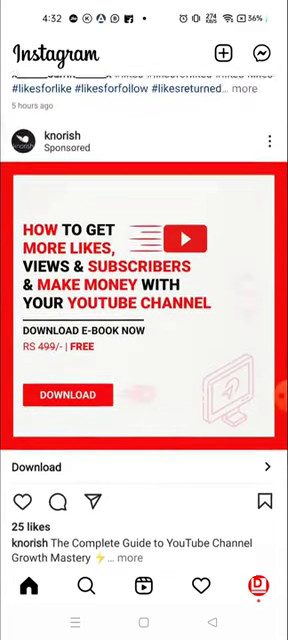
scroll("up", 3)
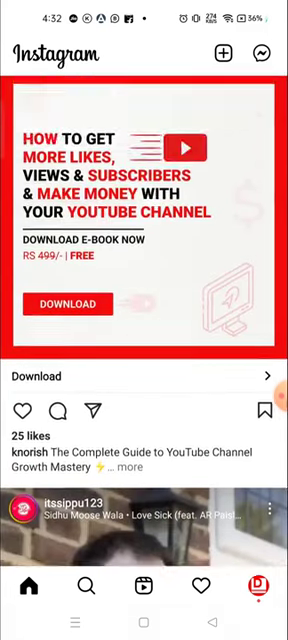
scroll("down", 3)
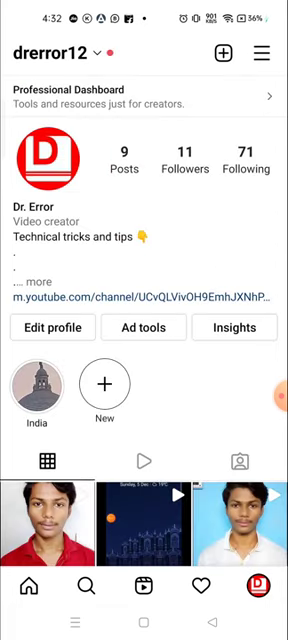
scroll("down", 3)
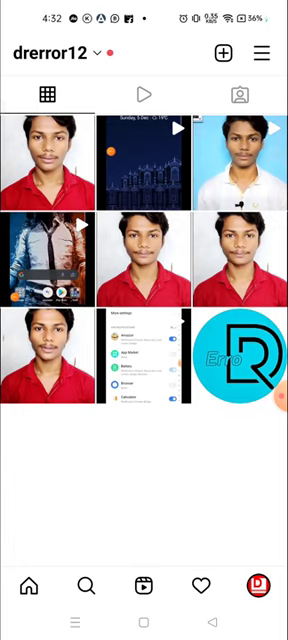
View the video post's insights — 6 views, 2 likes, 0 comments, 0 saves — then return to the post.
left_click(236, 370)
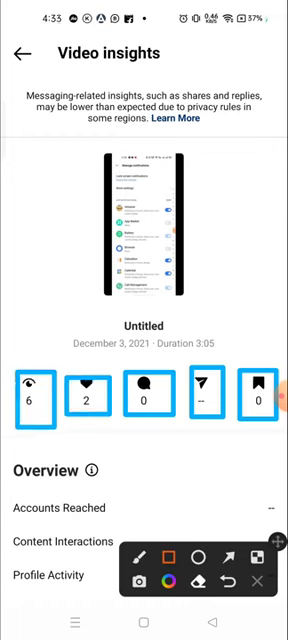
left_click(232, 556)
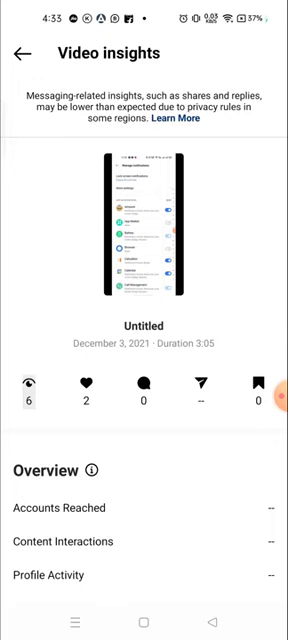
left_click(22, 52)
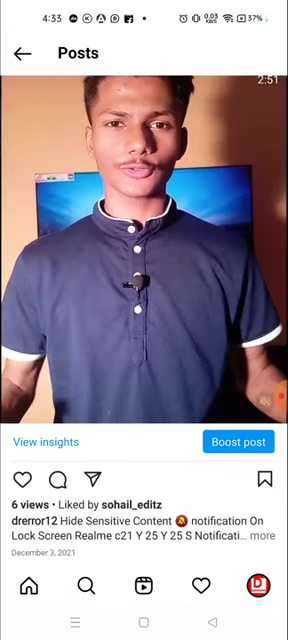